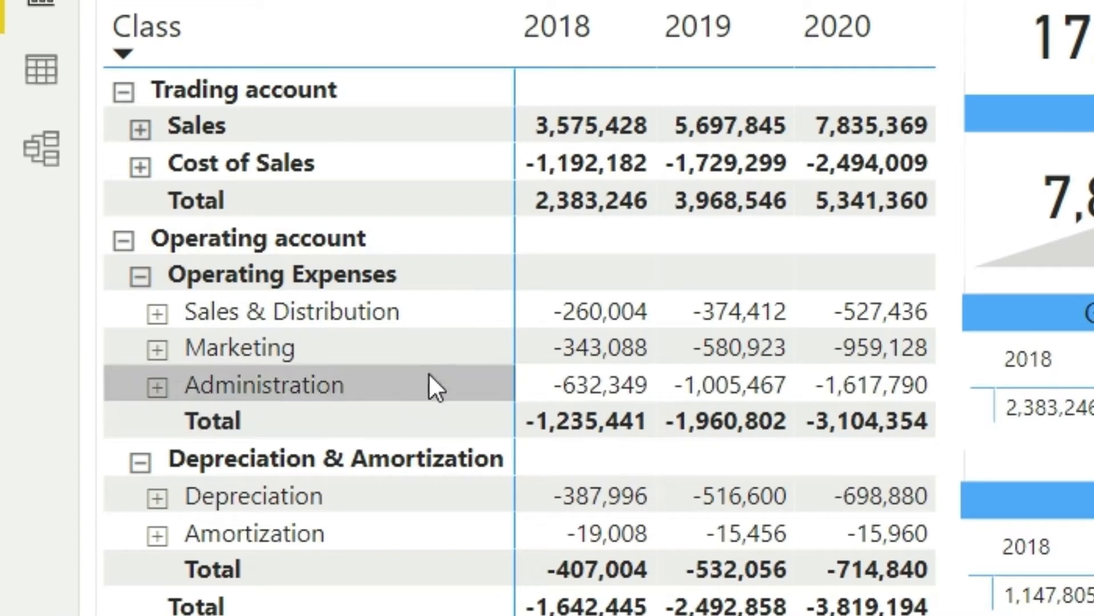
mouse_move(317, 273)
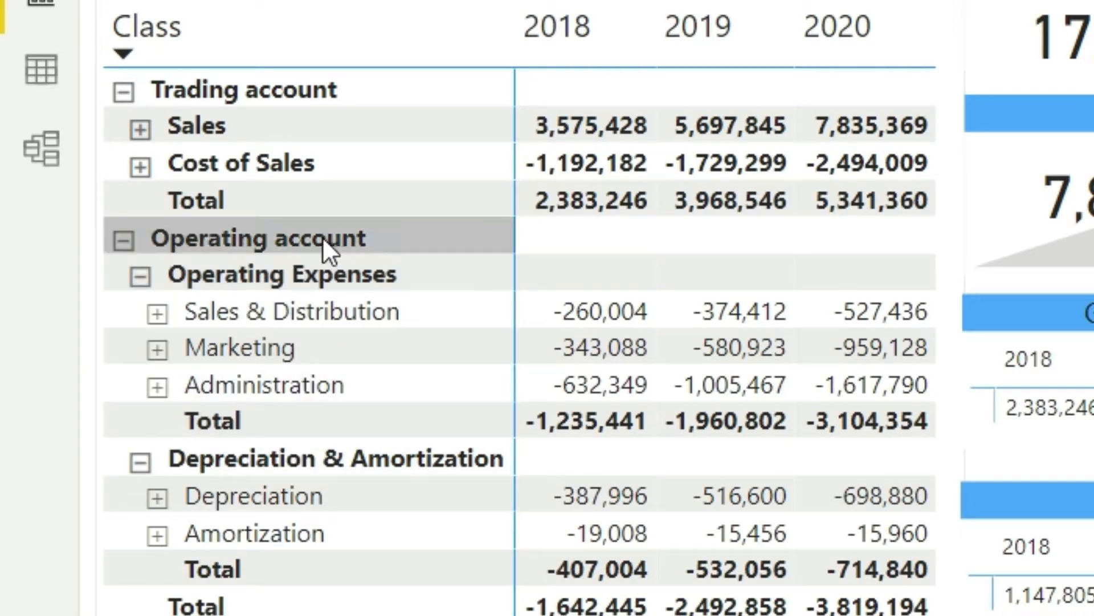
mouse_move(231, 237)
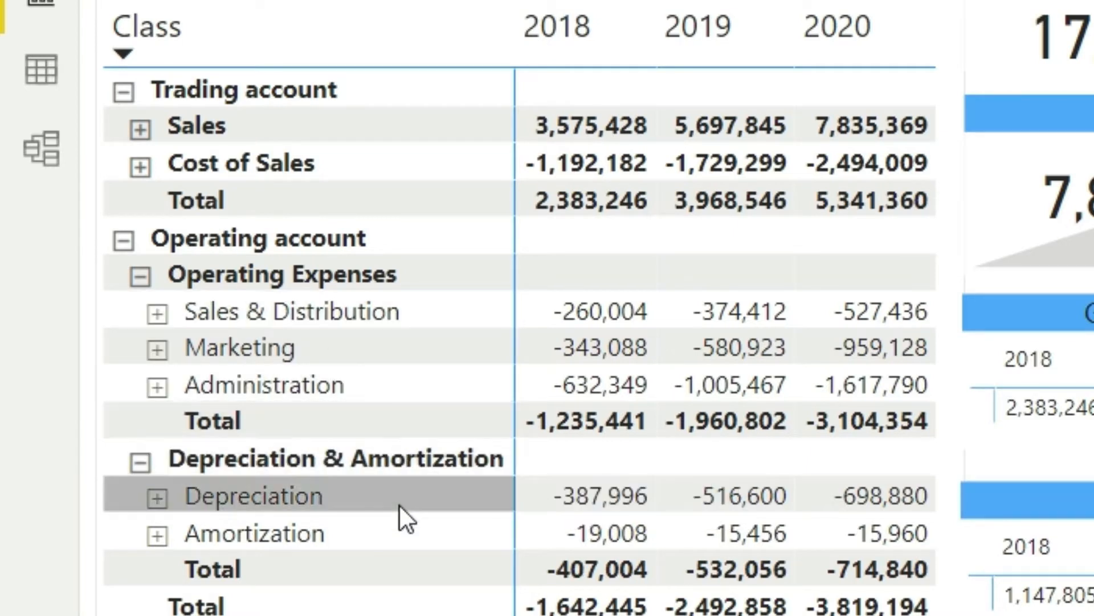
Step: Switch to Data view to display the tbl_ChartofAccounts account keys, classes and subclasses
click(40, 69)
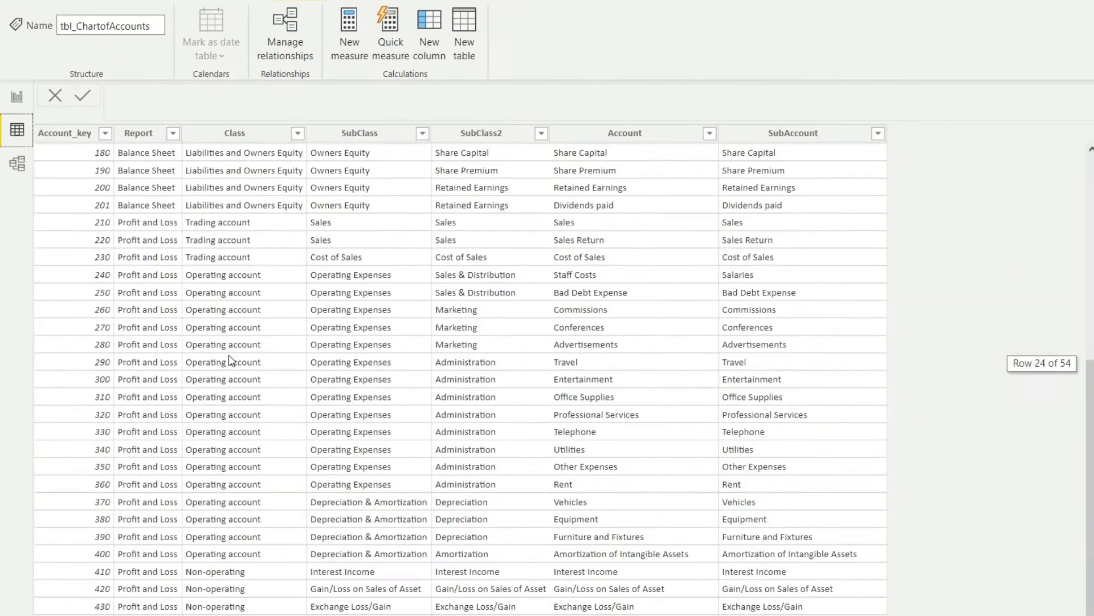
scroll(down, 3)
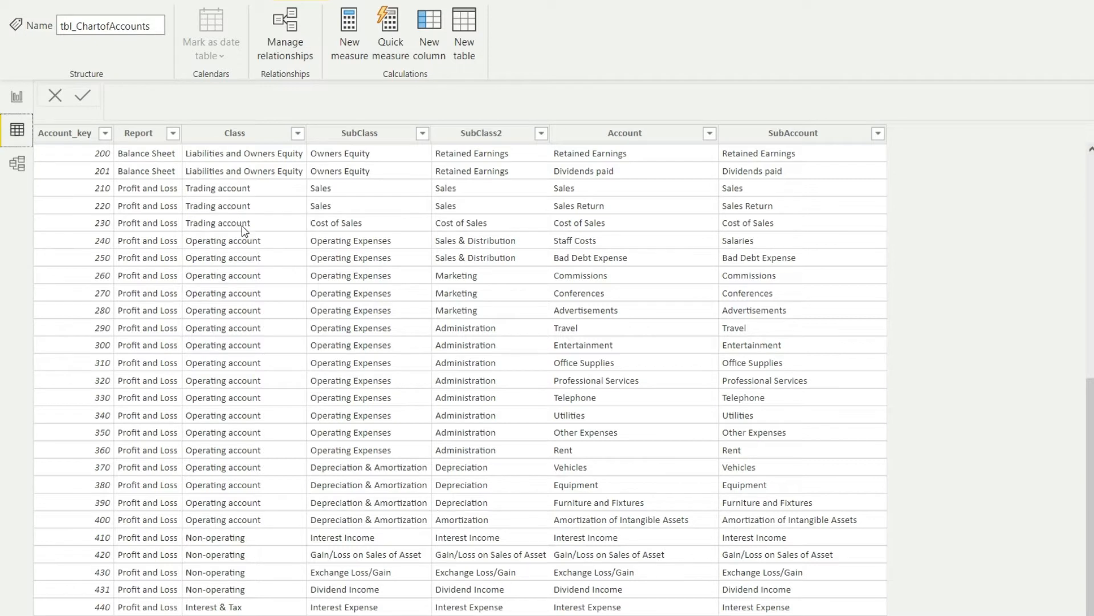
mouse_move(232, 240)
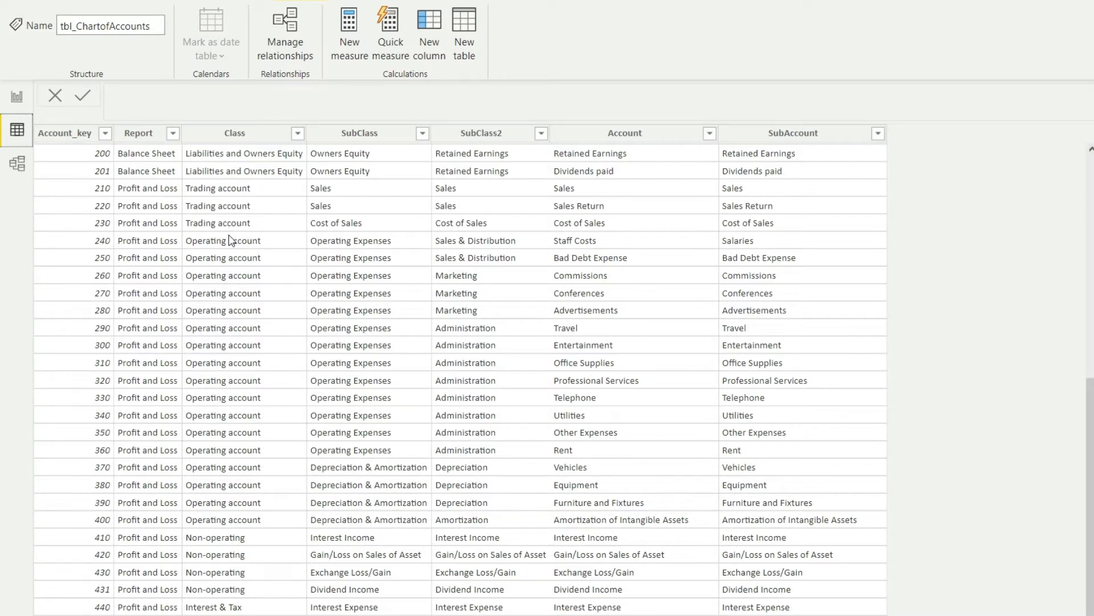
mouse_move(233, 243)
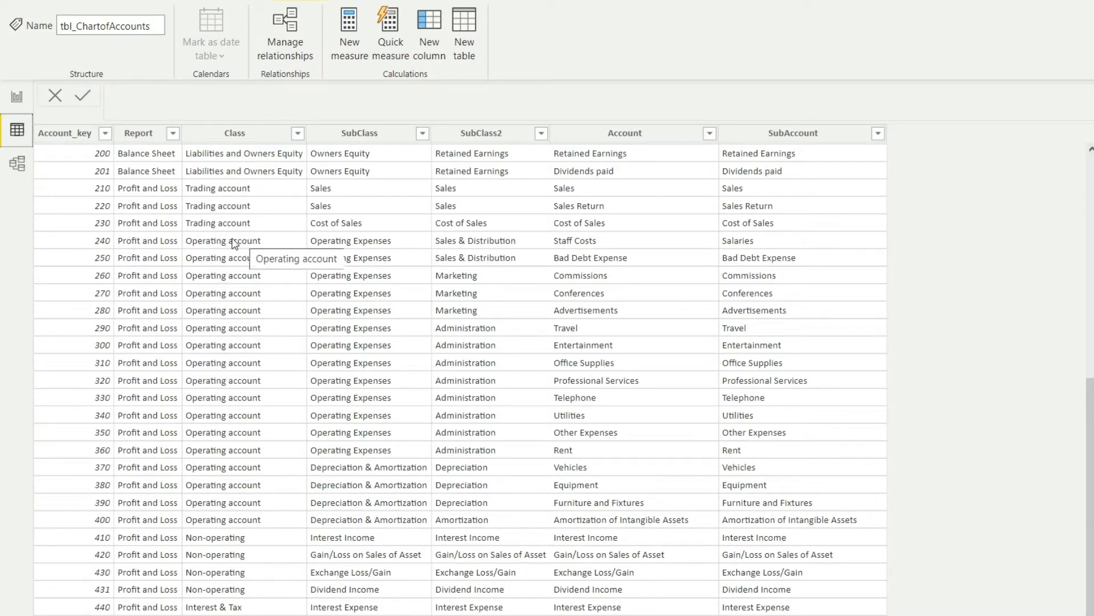
mouse_move(256, 529)
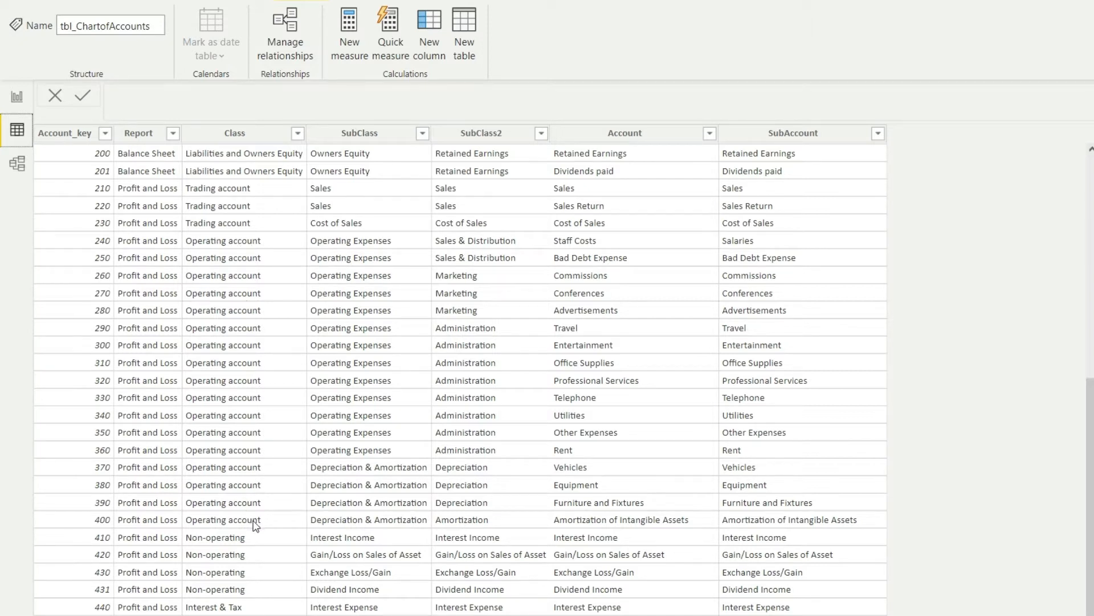
mouse_move(375, 138)
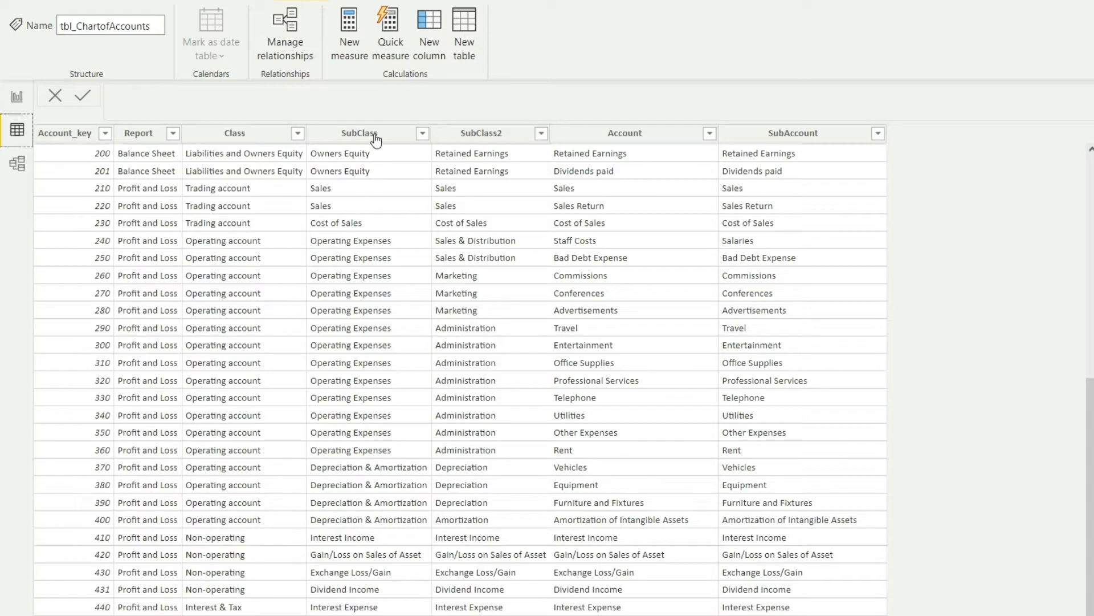
mouse_move(393, 481)
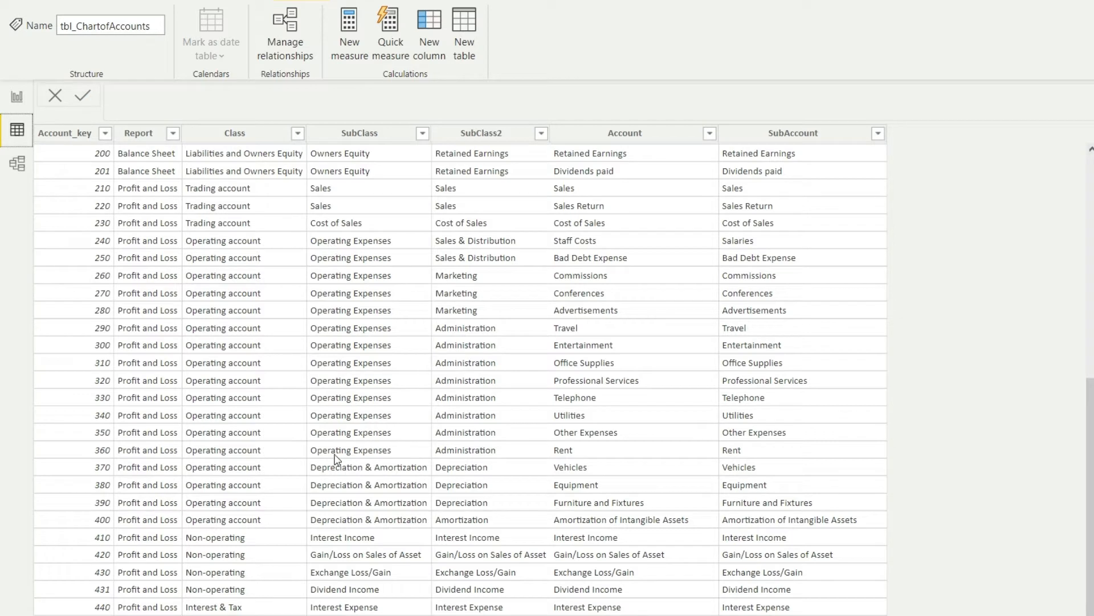
mouse_move(344, 450)
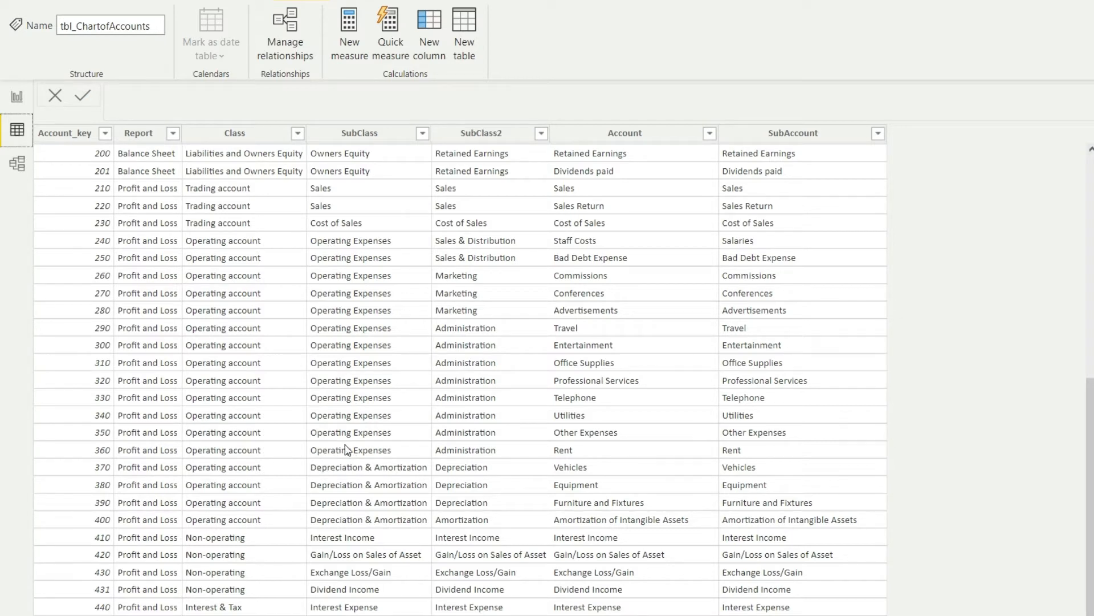
mouse_move(361, 49)
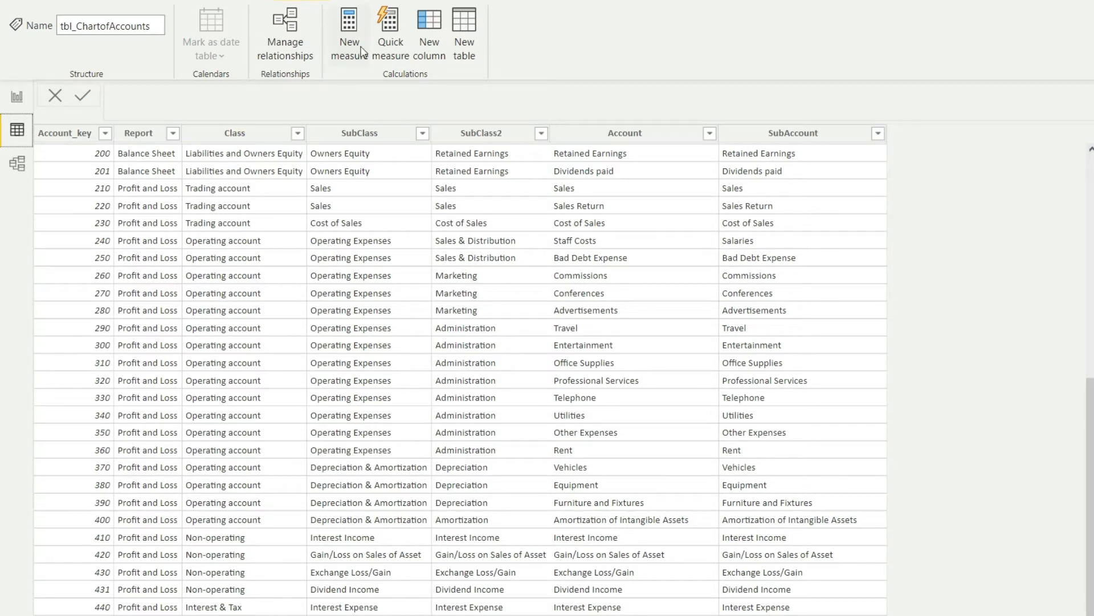
Step: Create a new measure named EBITDA beginning with [GrossProfit] minus
click(349, 31)
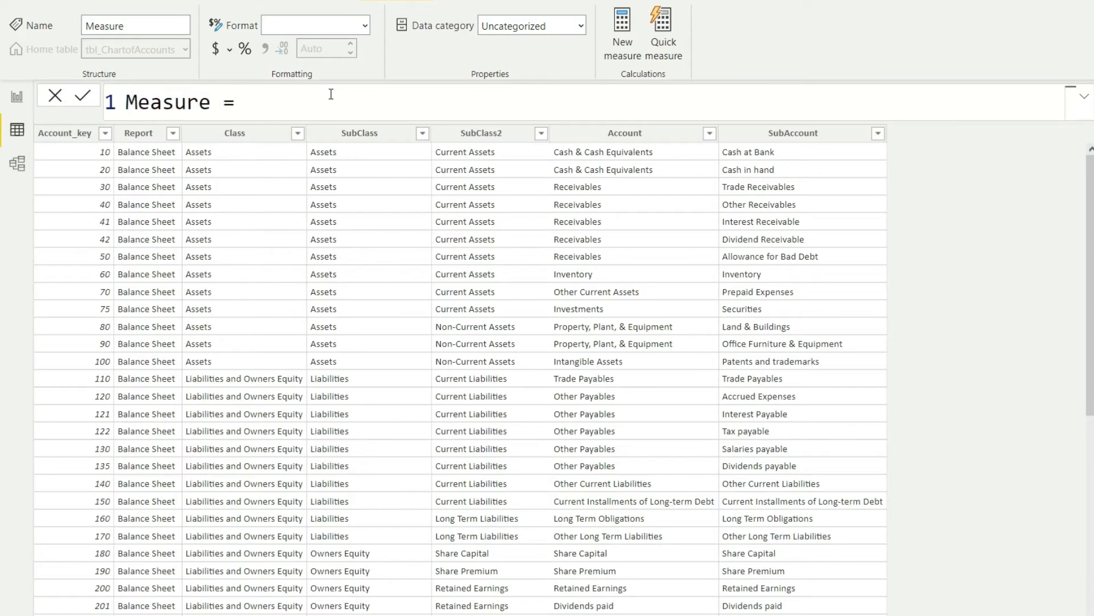
key(ctrl+a)
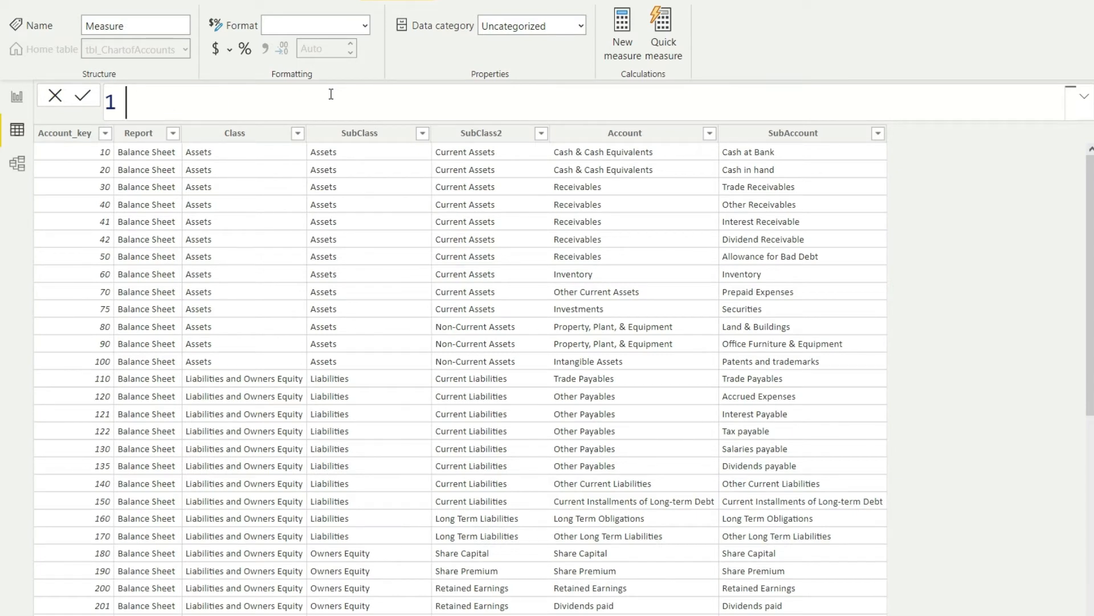
text(EBITDA)
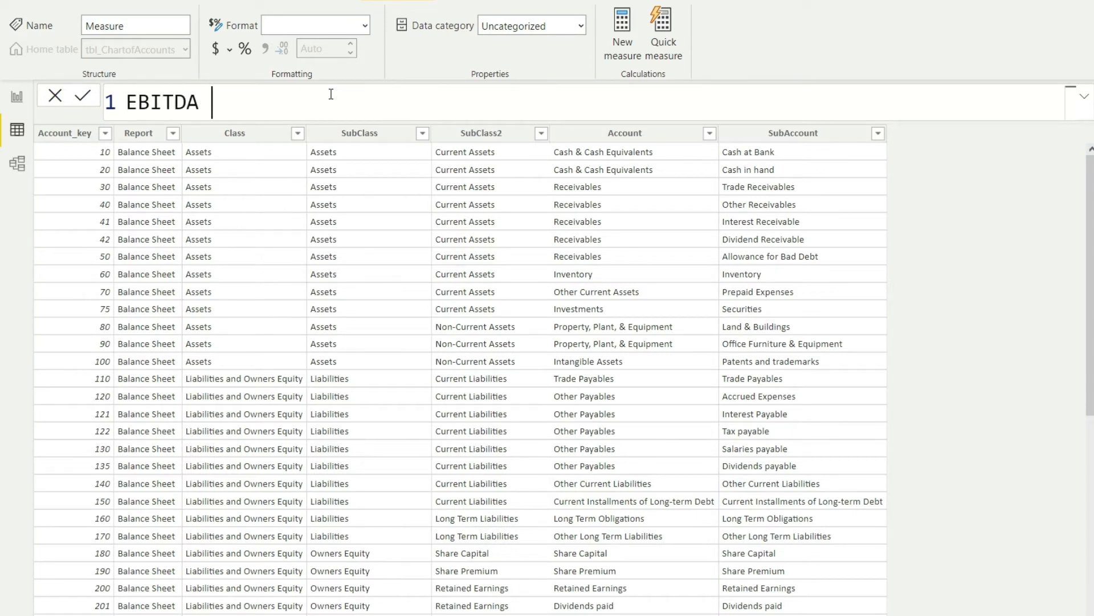
text(= gros)
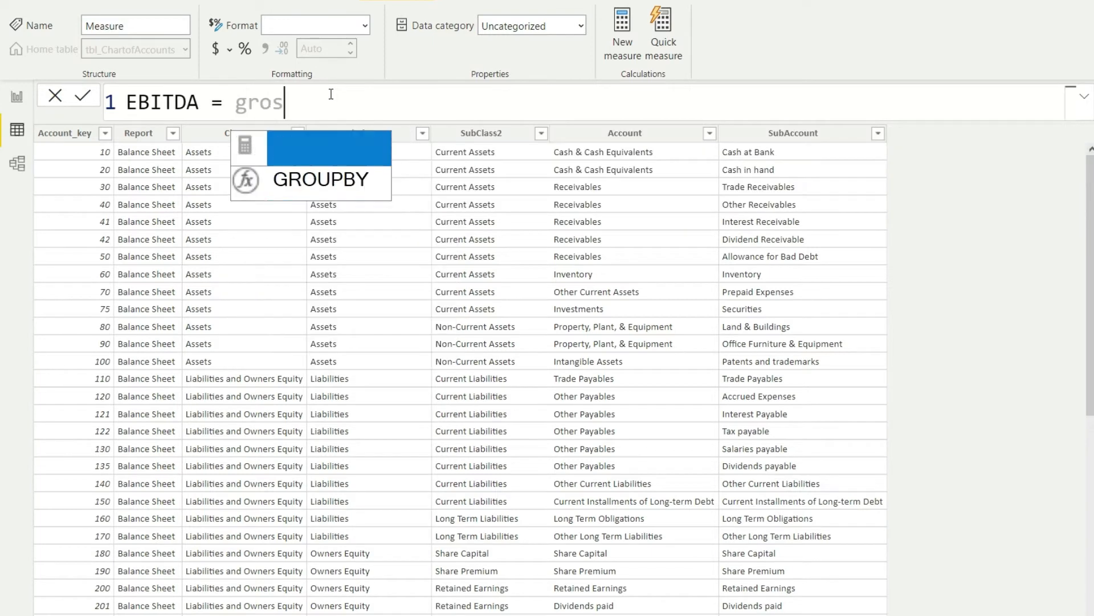
text([GrossProfit] -)
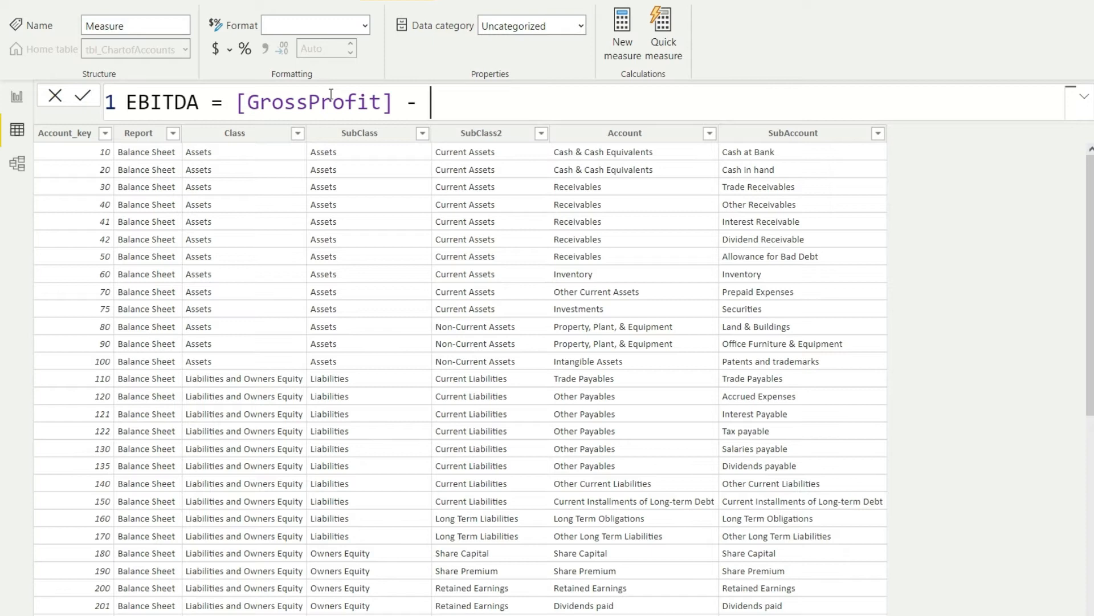
Step: Finish the formula with CALCULATE([Total_FTP], tbl_ChartofAccounts[SubClass] = "Operating expenses")
text(CALCULATE()
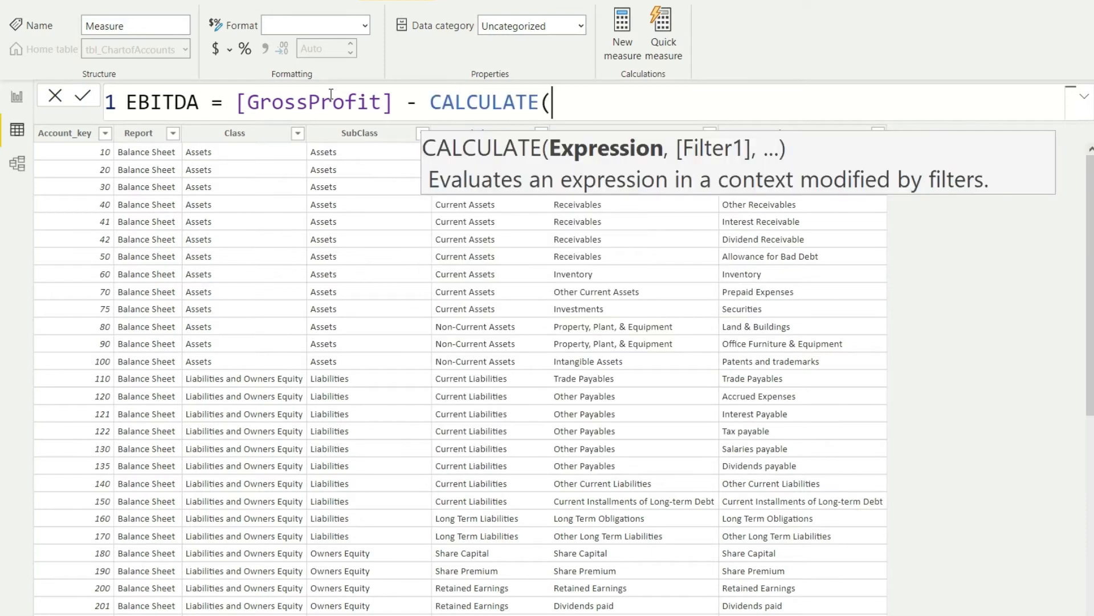
text([Total_FTP])
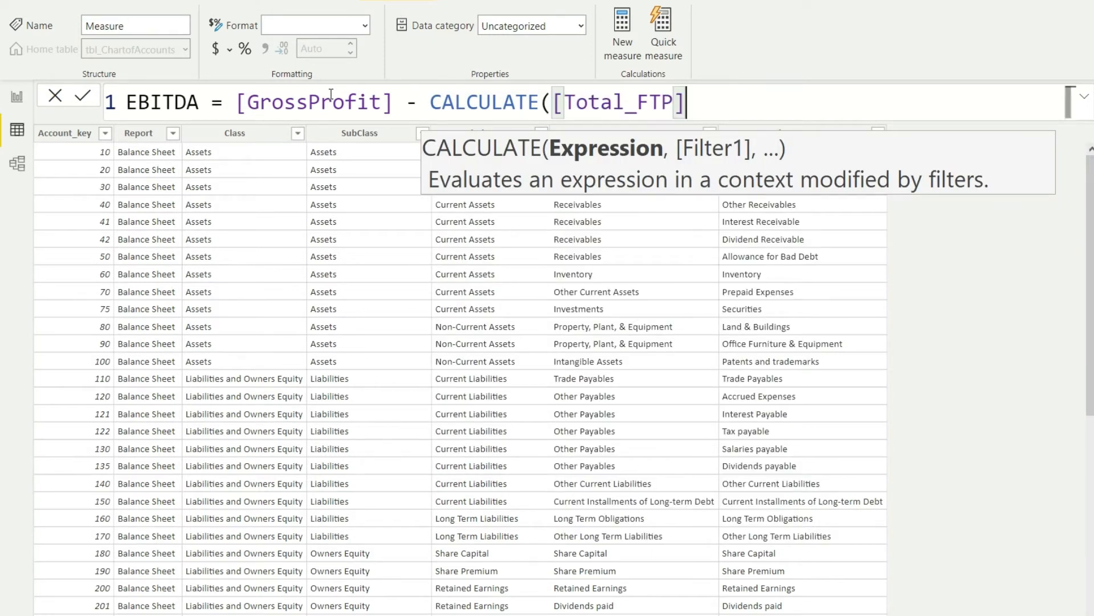
text(,)
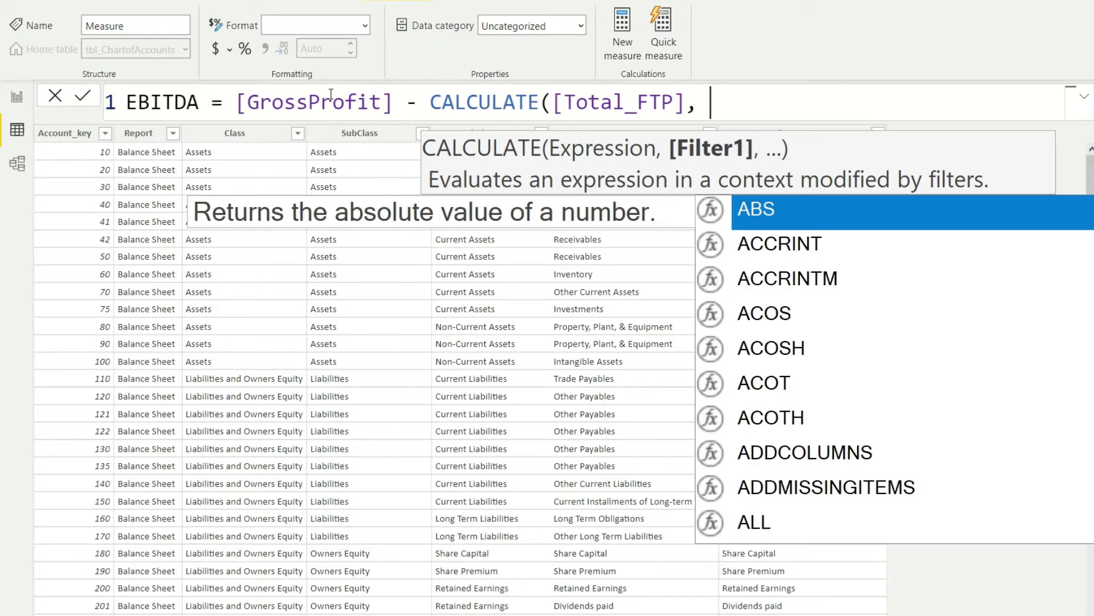
text(subcla)
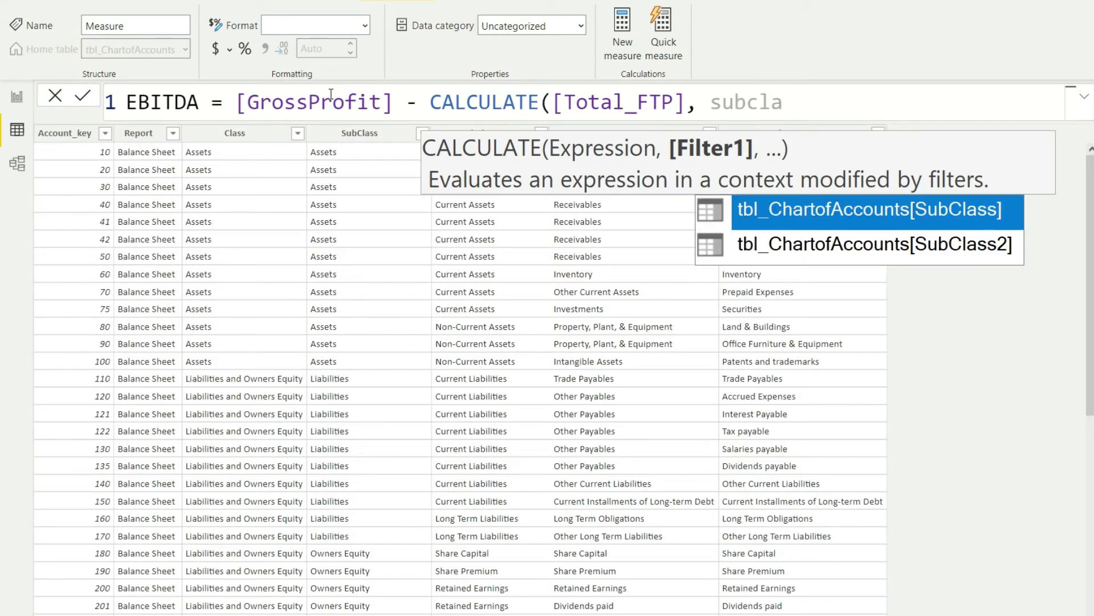
key(Enter)
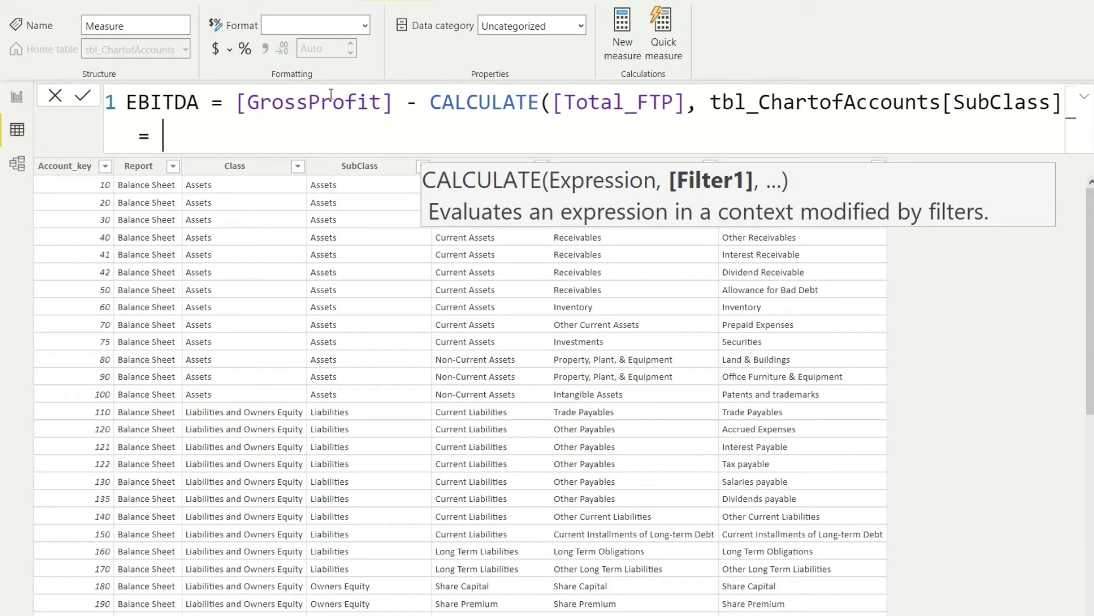
text("Ope)
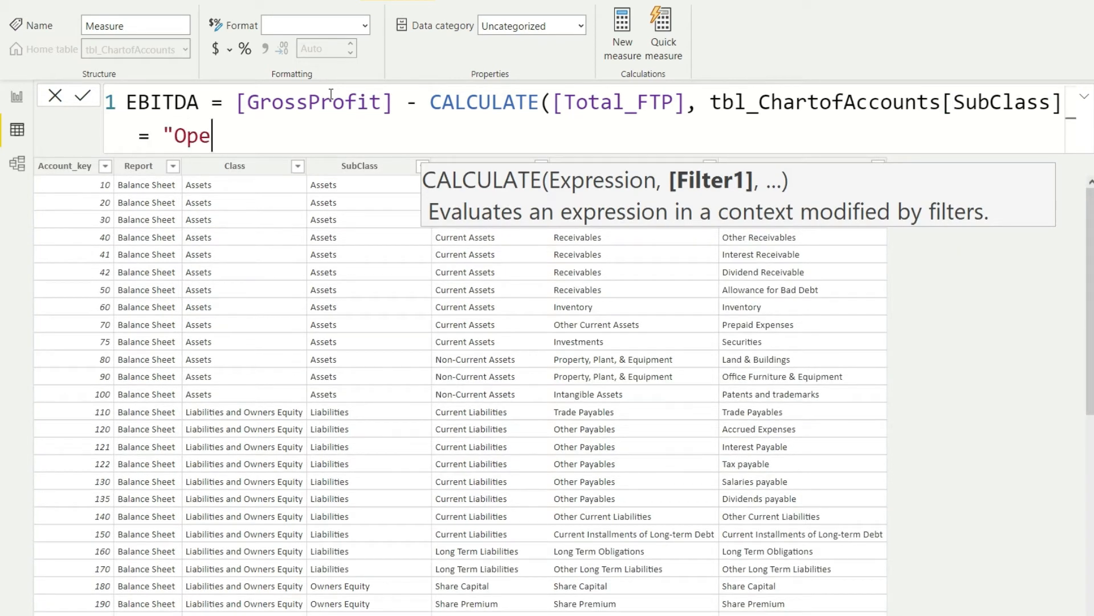
text(rating e)
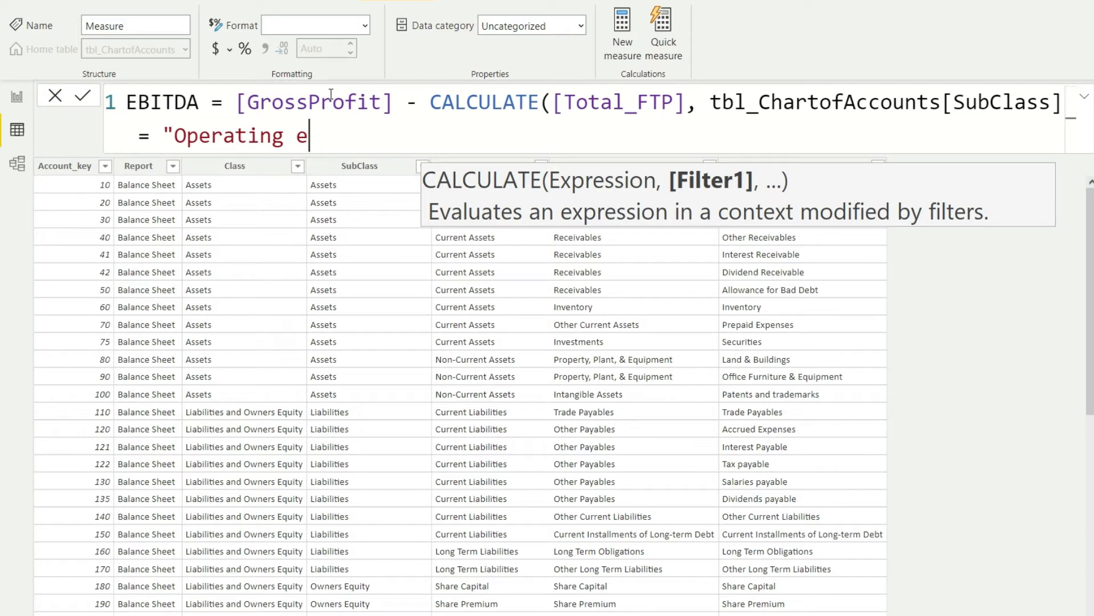
text(xpenses)
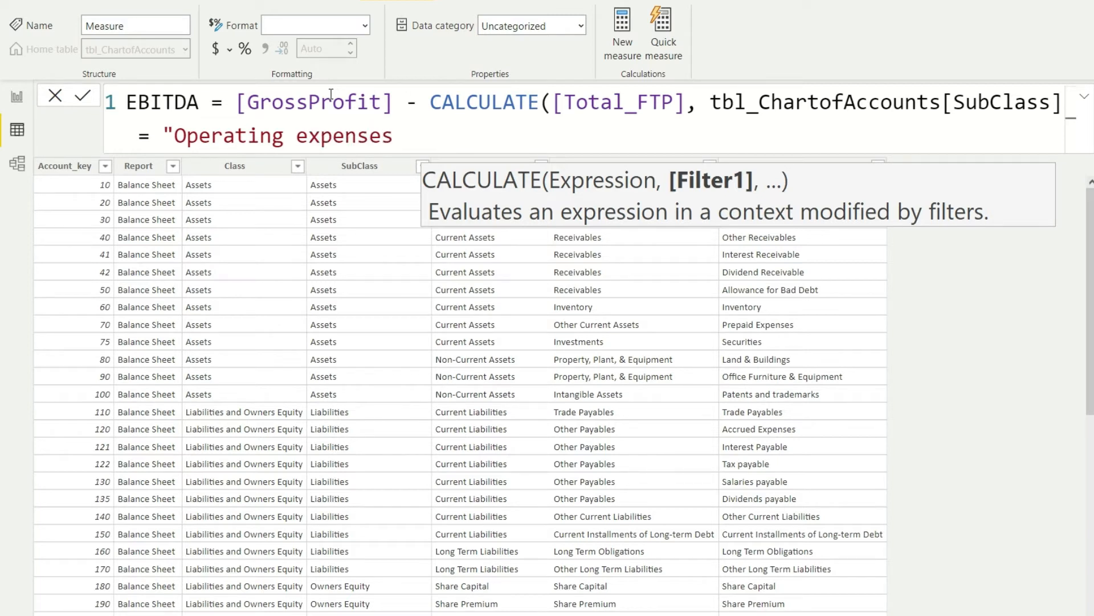
text("))
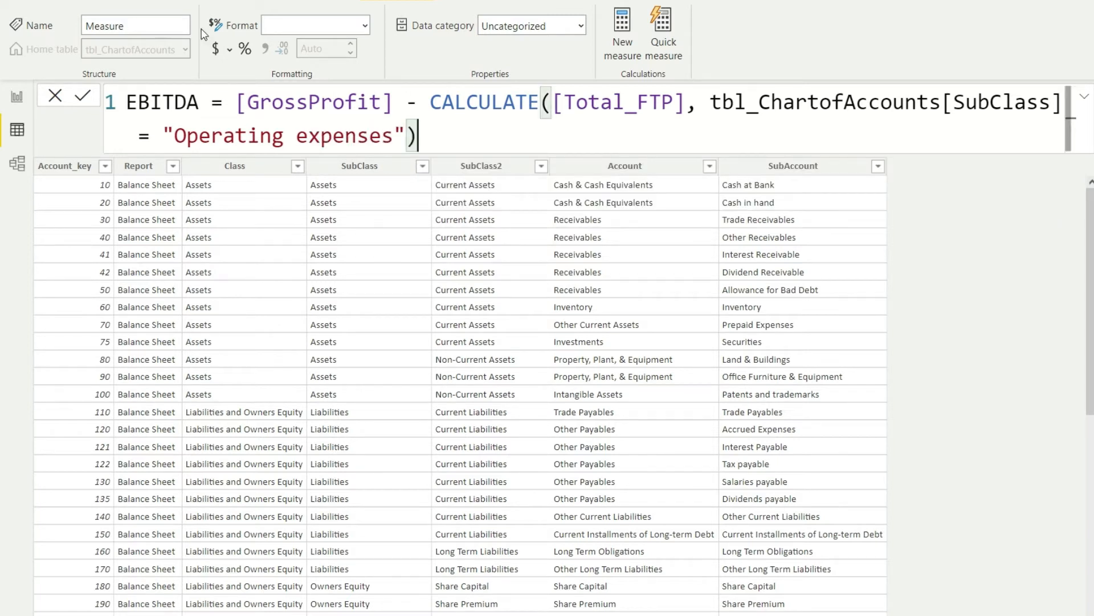
mouse_move(293, 301)
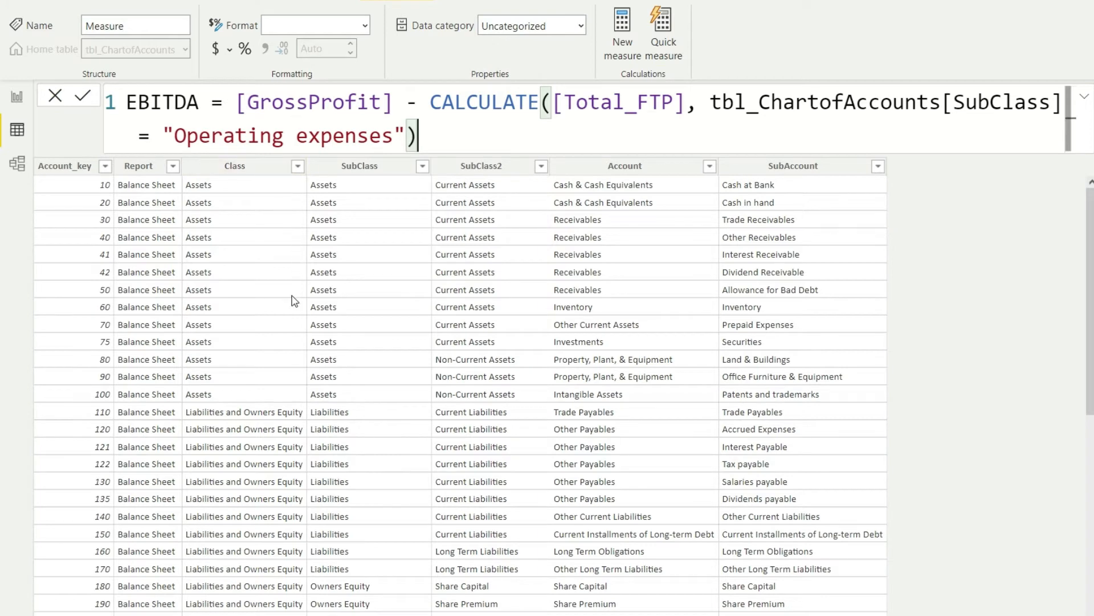
scroll(down, 3)
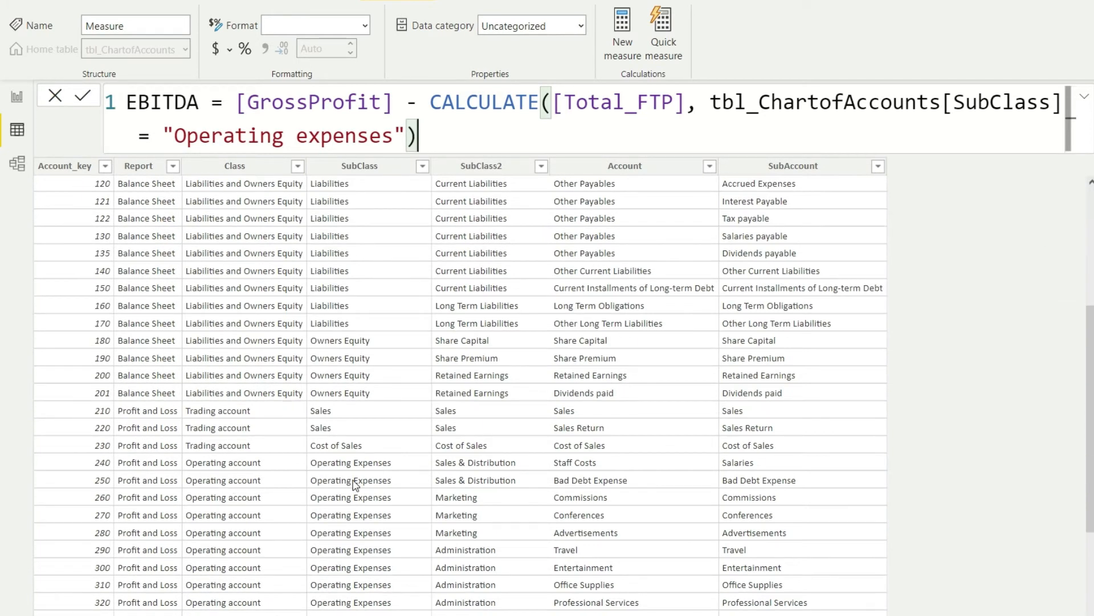
mouse_move(301, 252)
text(E)
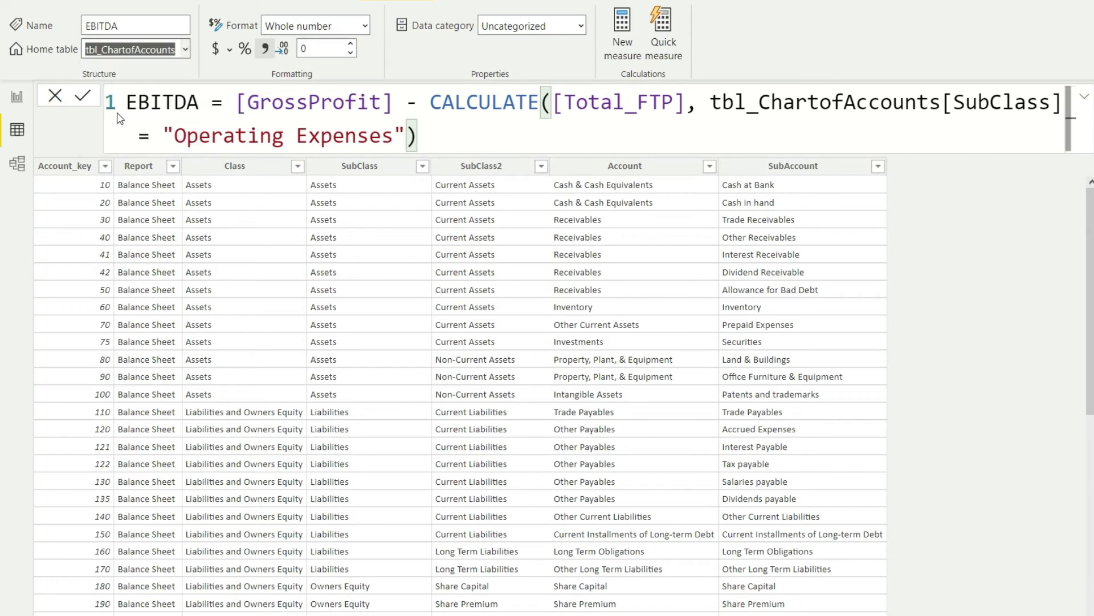
mouse_move(270, 105)
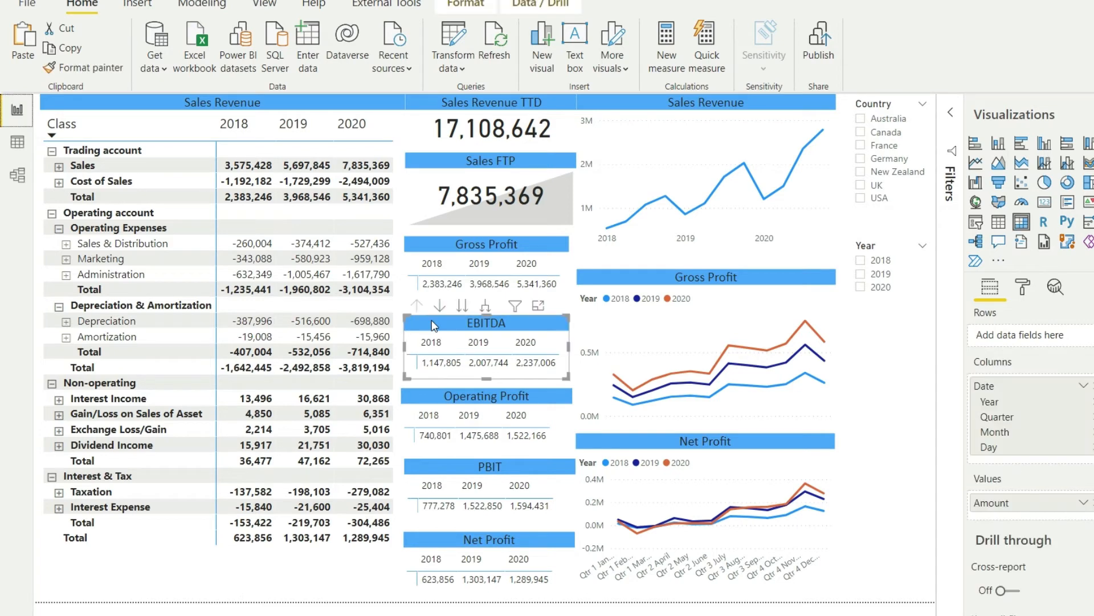
mouse_move(414, 369)
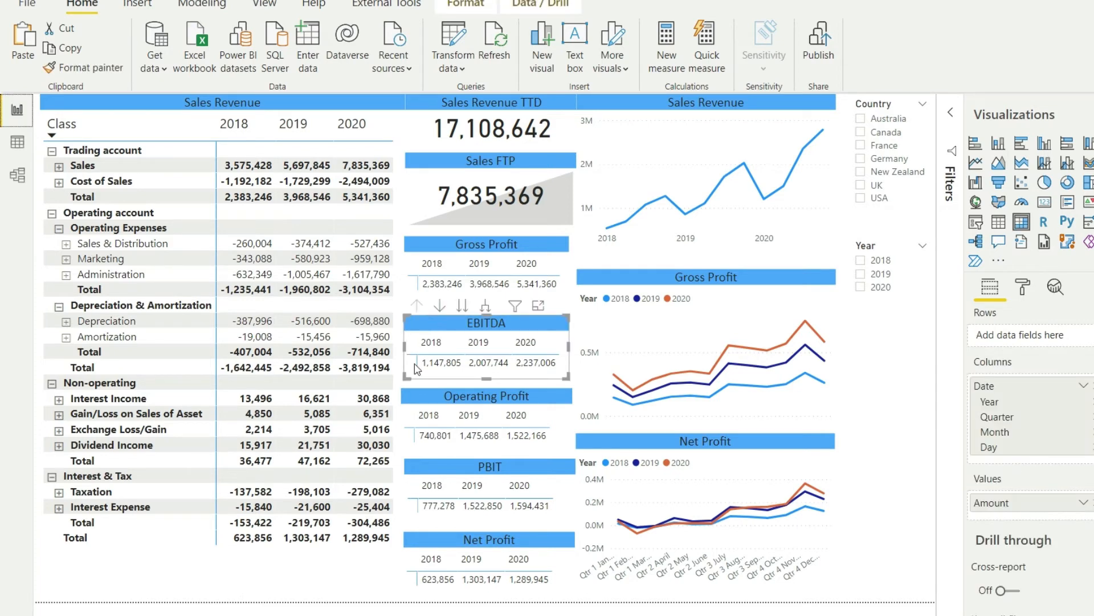
mouse_move(612, 452)
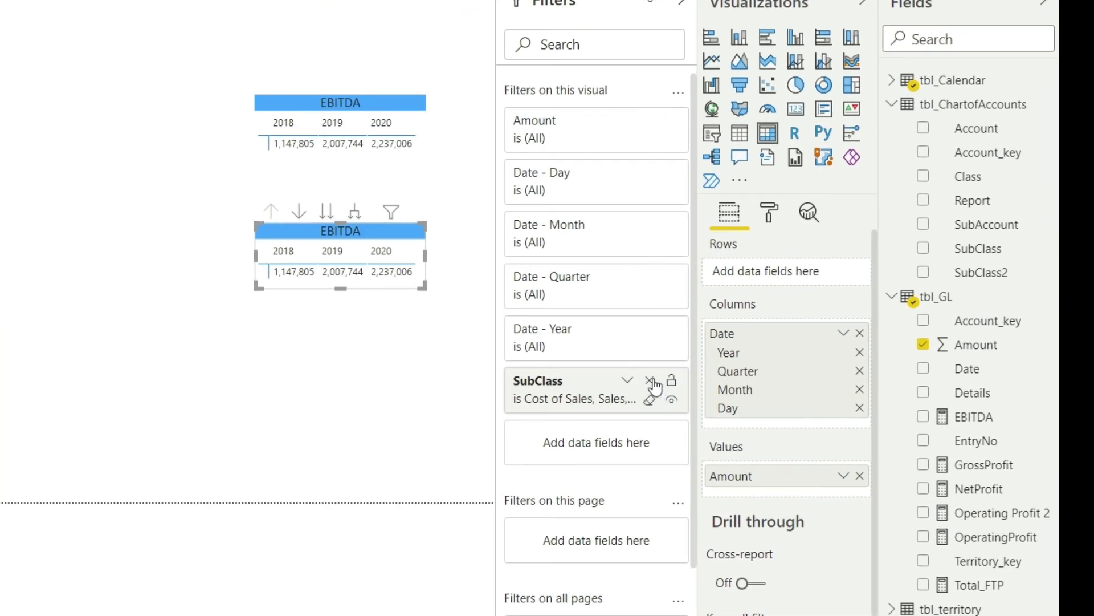
Step: Replace the copied matrix's SubClass filter and Amount values with the EBITDA measure
click(653, 380)
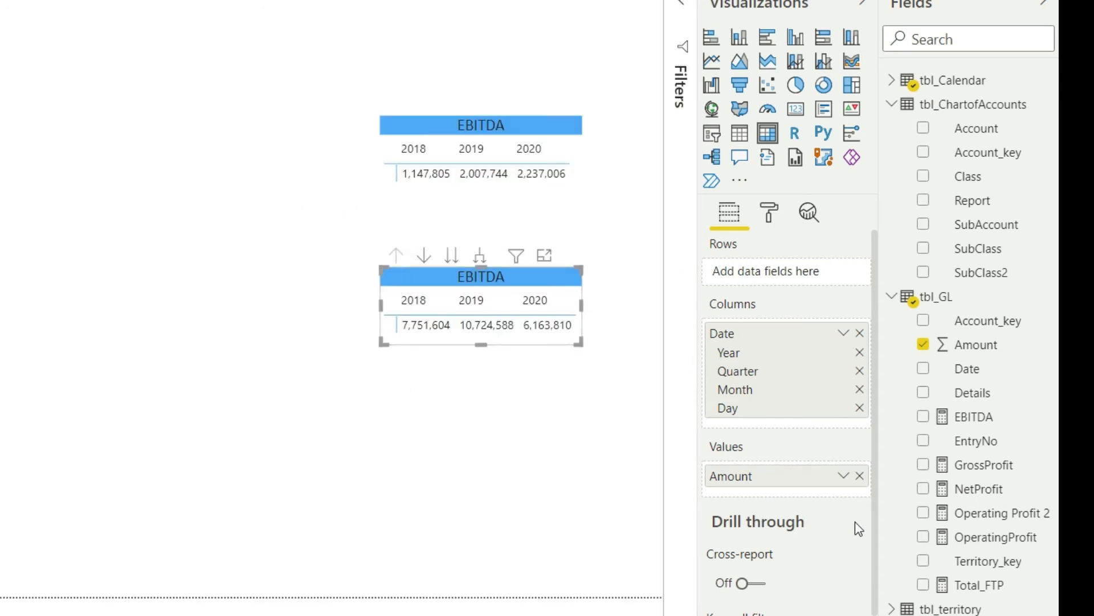
mouse_move(876, 509)
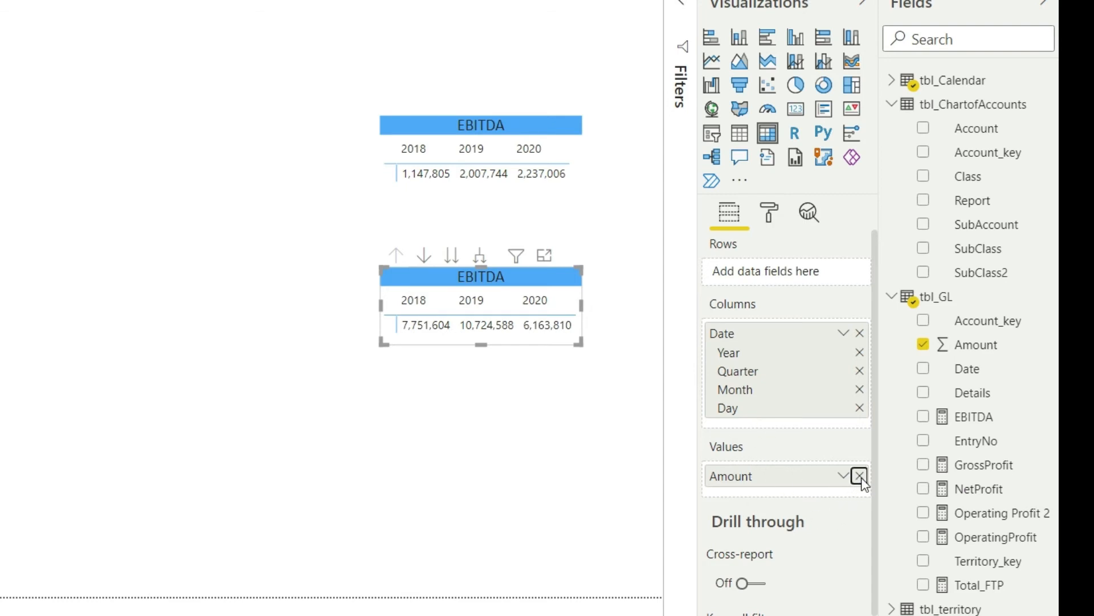
click(859, 475)
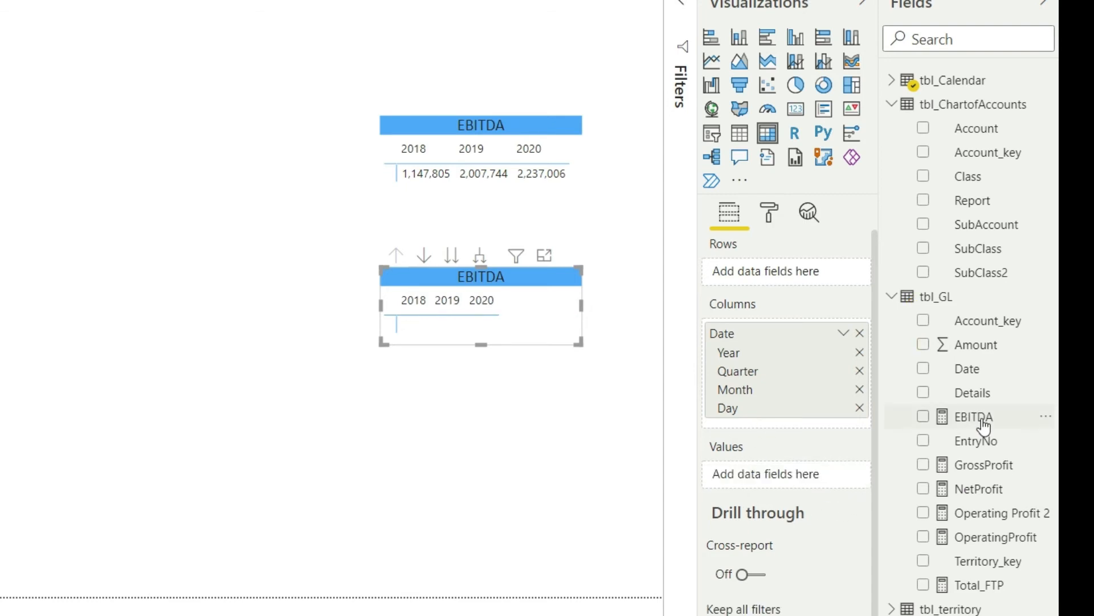
click(923, 416)
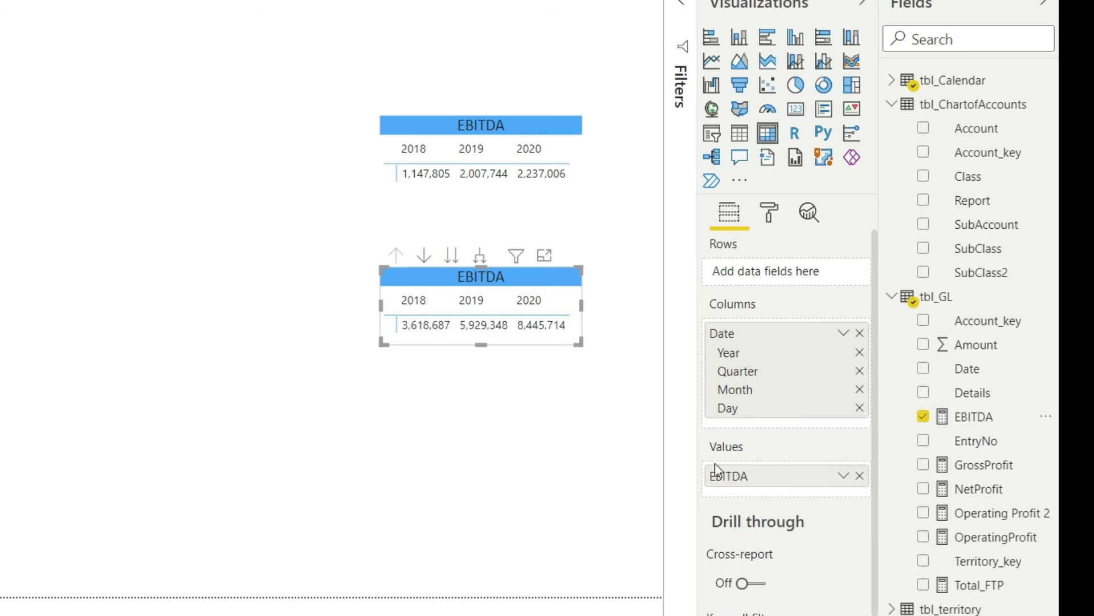
mouse_move(438, 460)
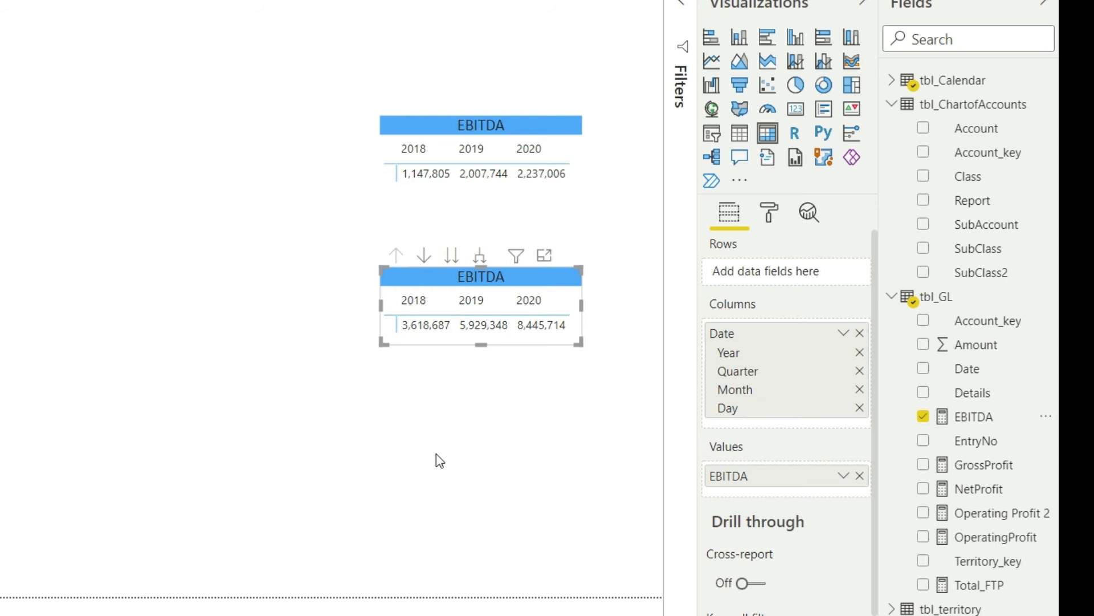
mouse_move(982, 415)
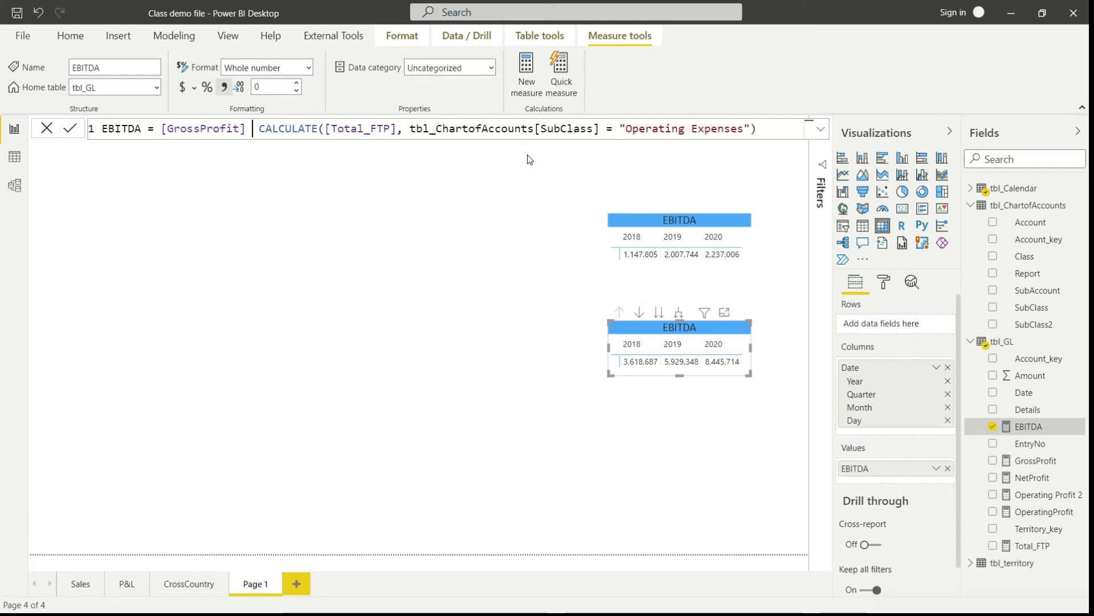
Step: Change the minus in the EBITDA formula to a plus sign
text(+)
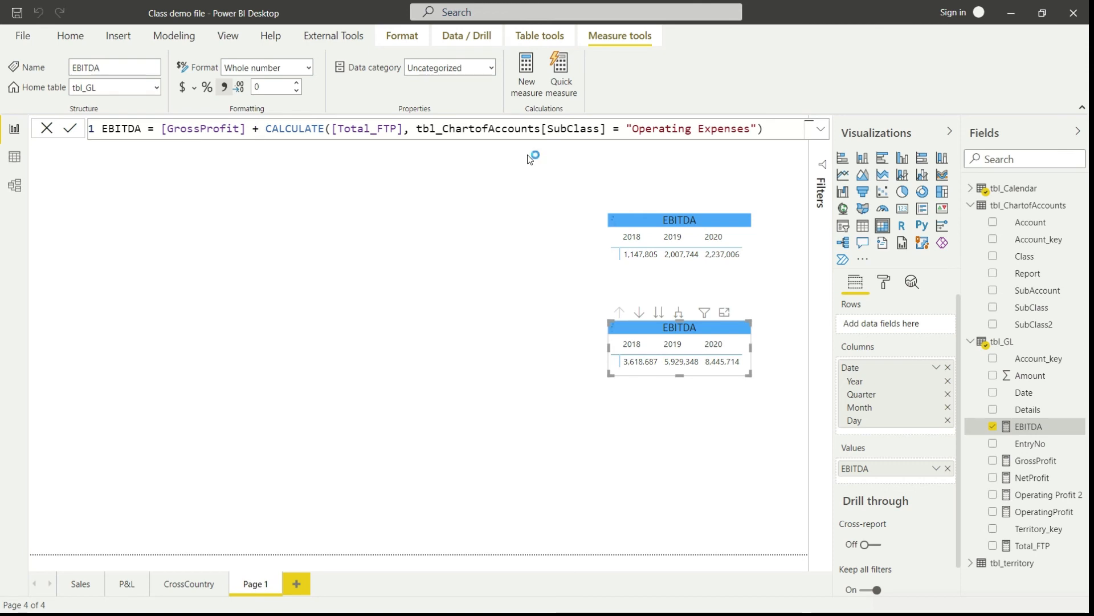